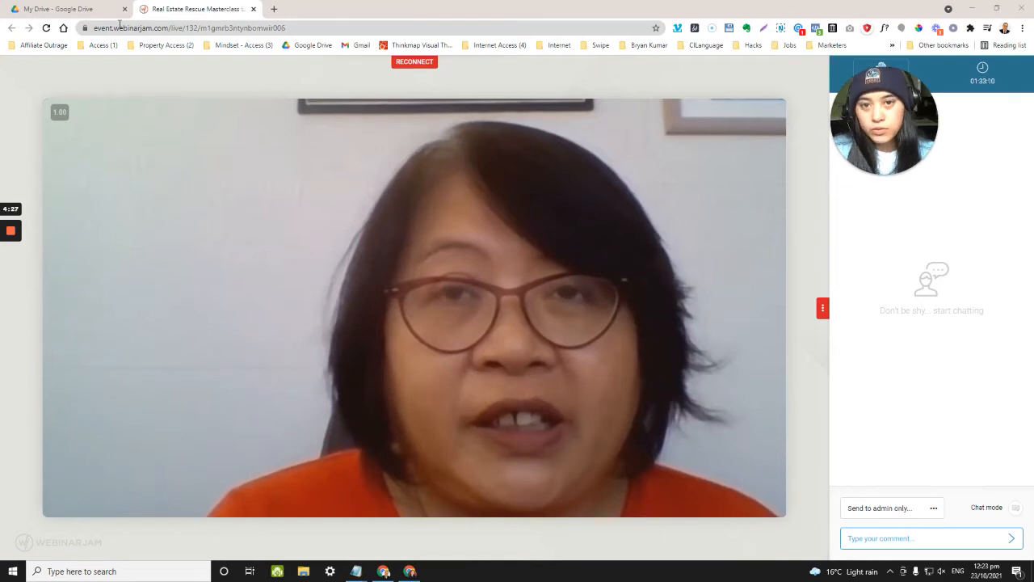
mouse_move(178, 24)
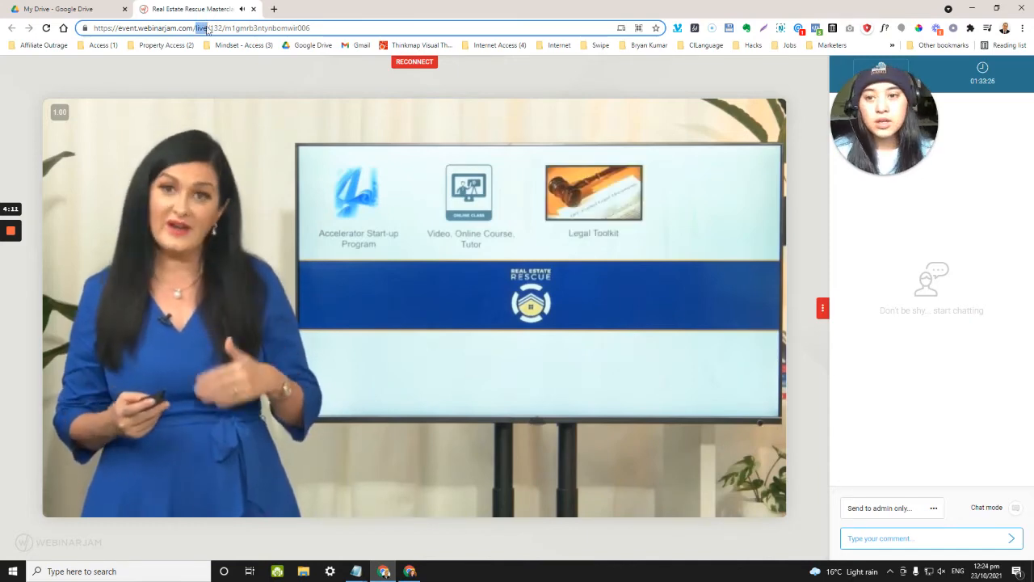
Edit the event URL from 'live' to 'replay' to load the replay page
left_click(202, 27)
type("replay")
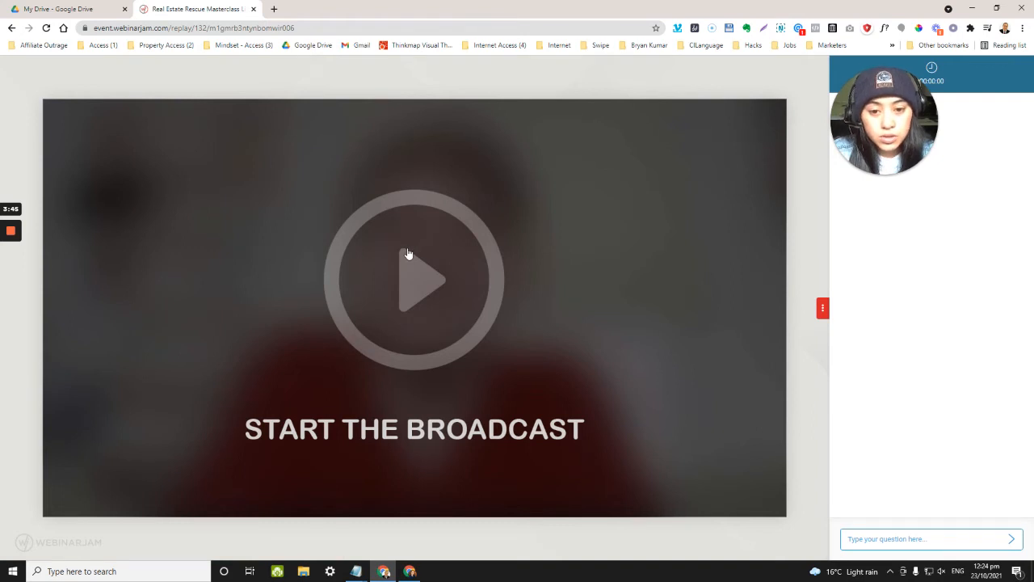
Start the masterclass replay and open Chrome DevTools via the page's Inspect option
left_click(414, 282)
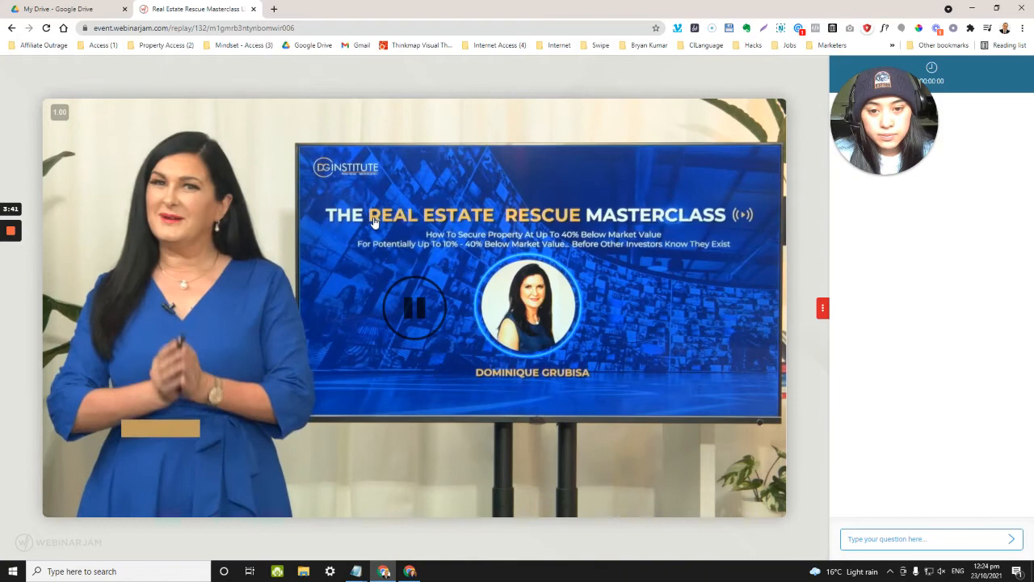
right_click(430, 120)
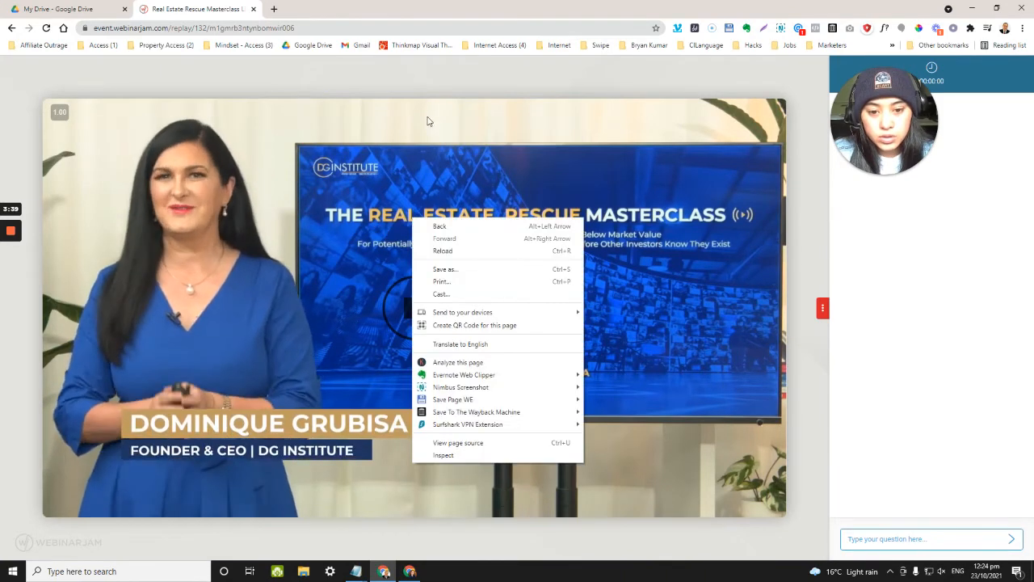
left_click(433, 110)
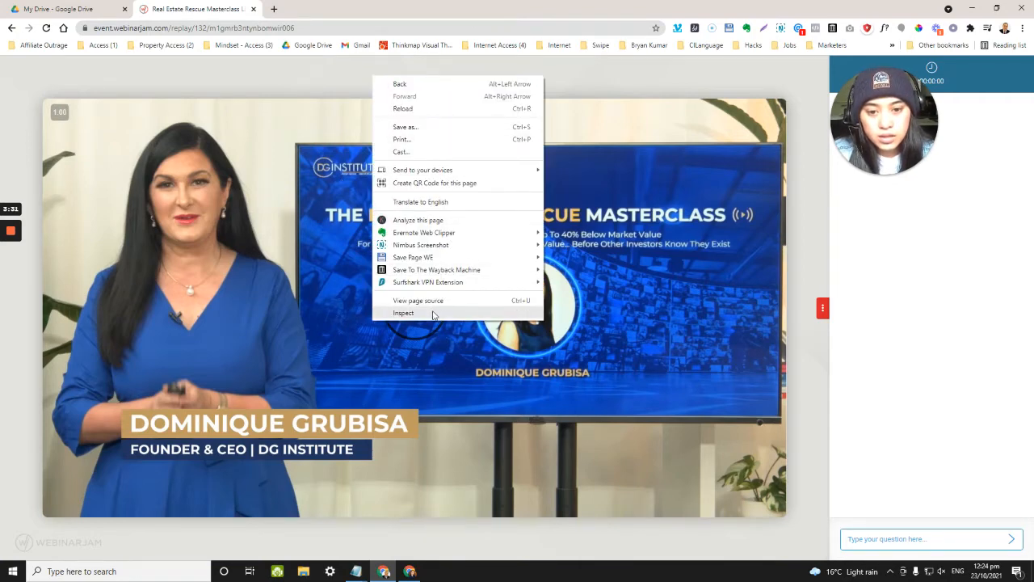
mouse_move(336, 91)
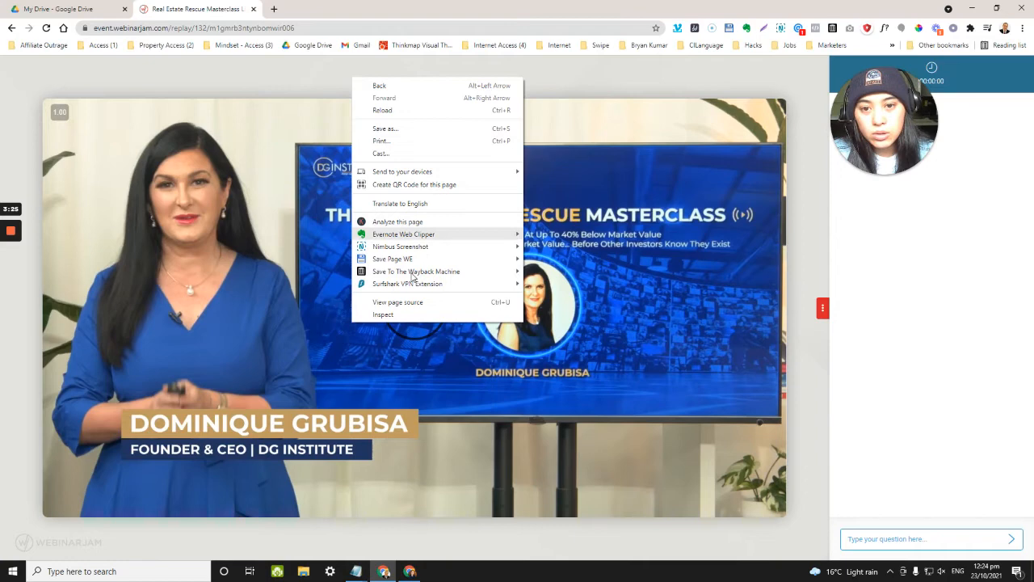
left_click(404, 315)
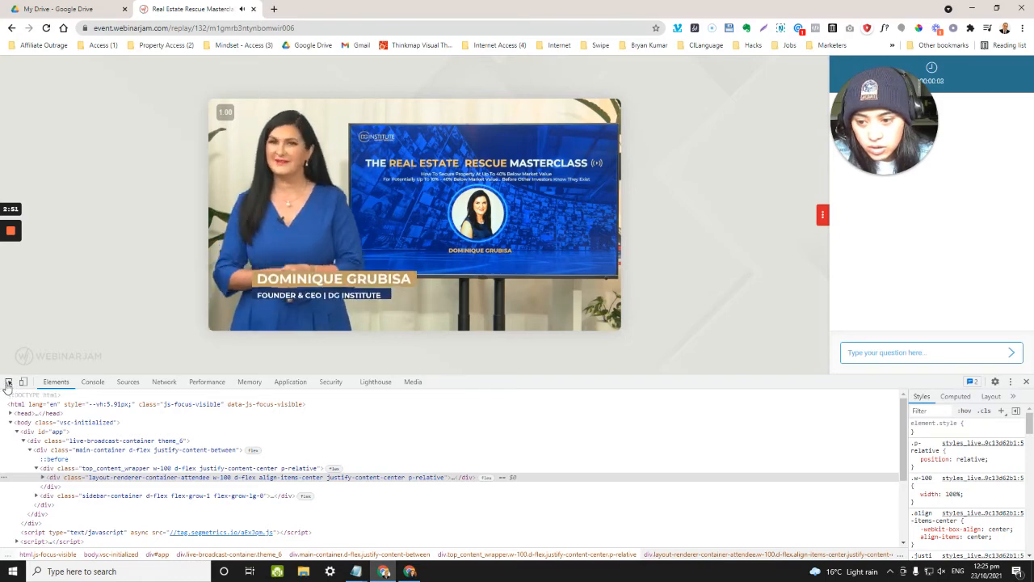
mouse_move(8, 381)
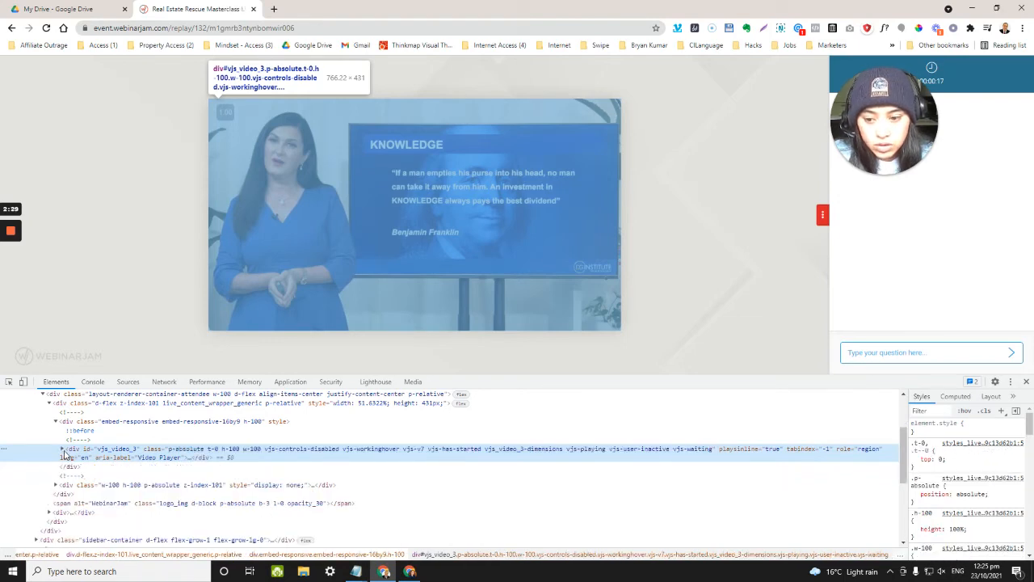
Expand the nested markup down to the video element exposing its src link
left_click(61, 449)
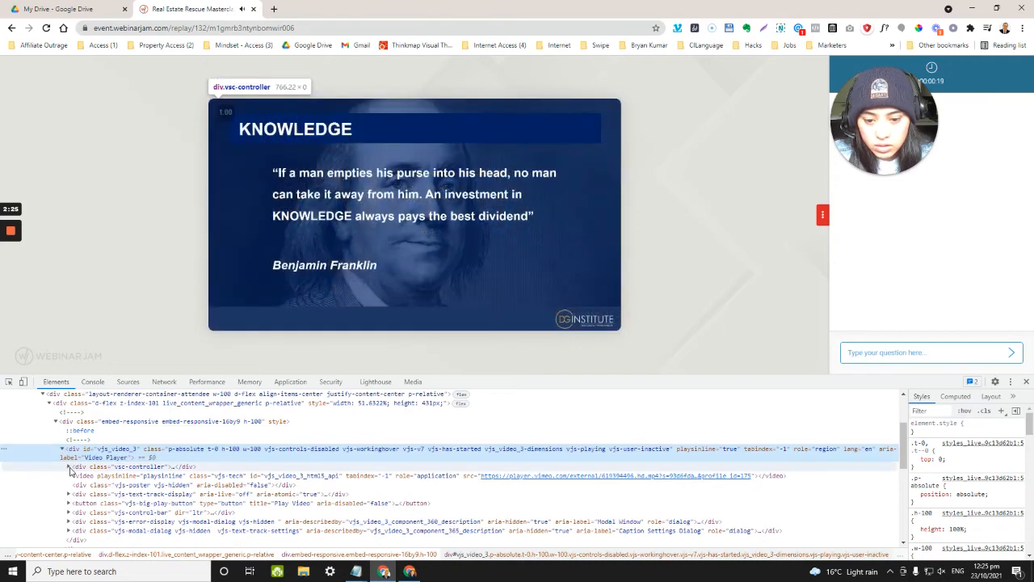
mouse_move(509, 485)
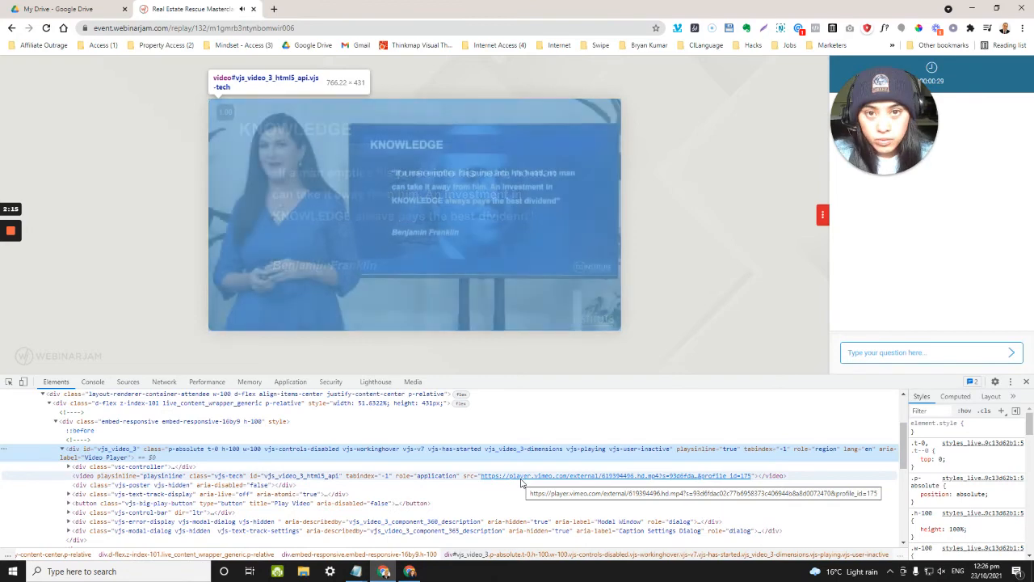
Open the video element's src URL in a new browser tab
right_click(520, 476)
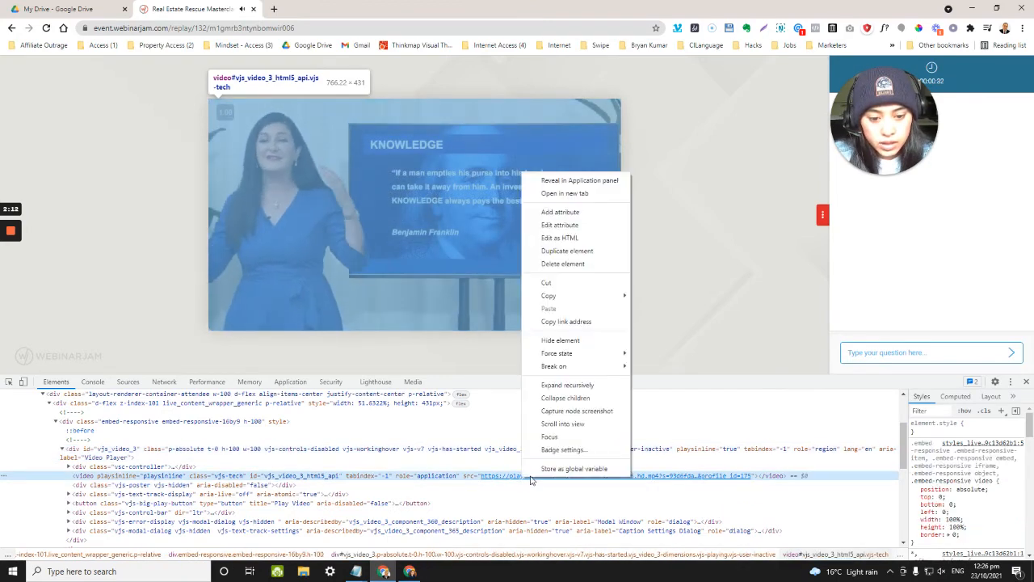
left_click(565, 194)
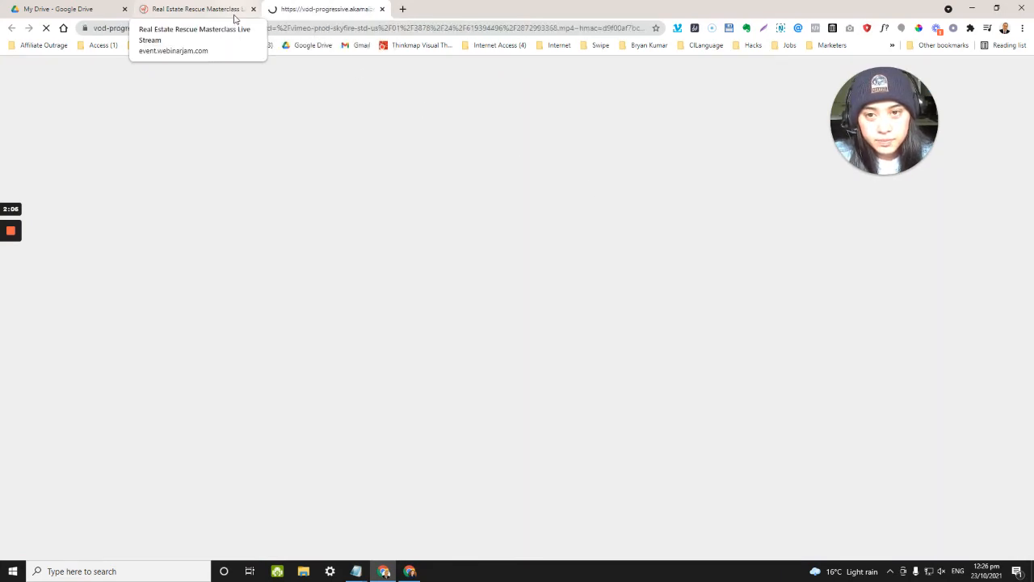
Switch to the new video tab and play then pause the 1:34:14 recording
left_click(324, 10)
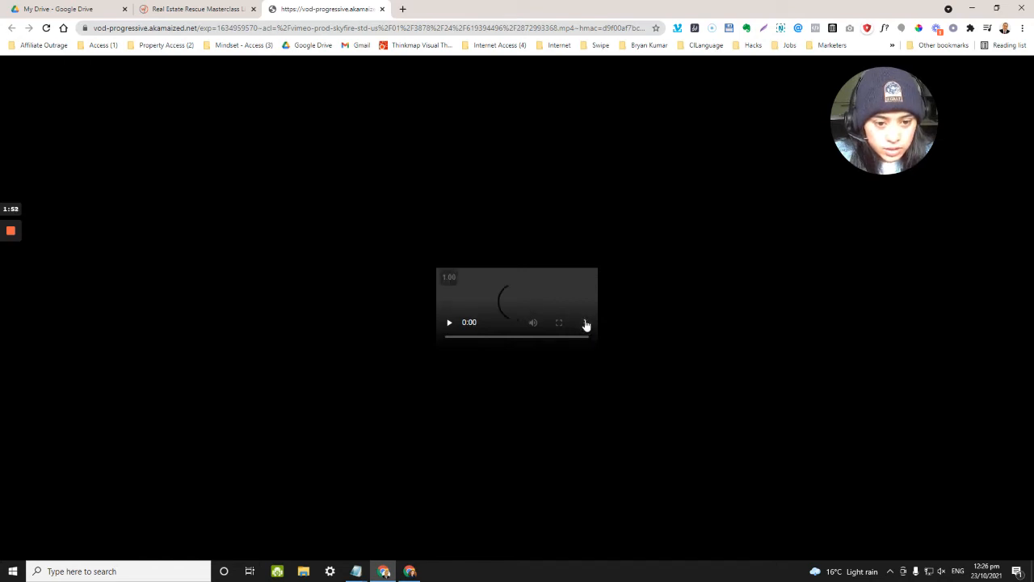
left_click(585, 324)
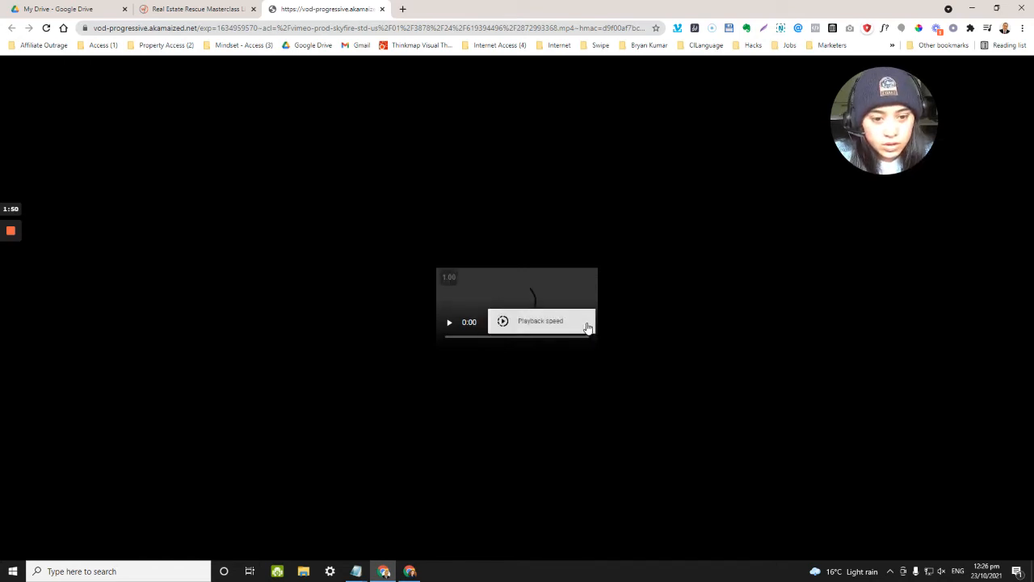
left_click(449, 322)
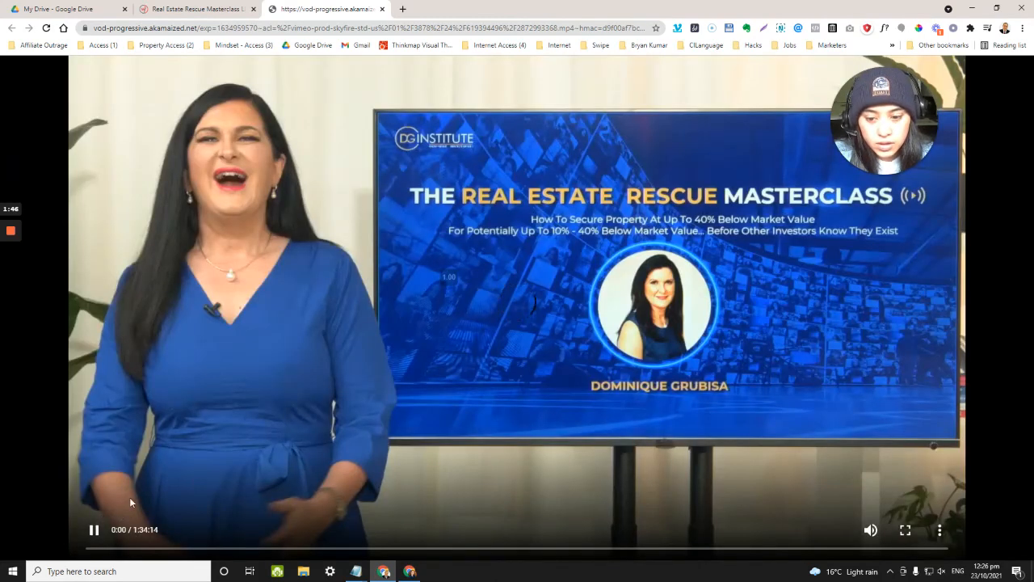
left_click(94, 530)
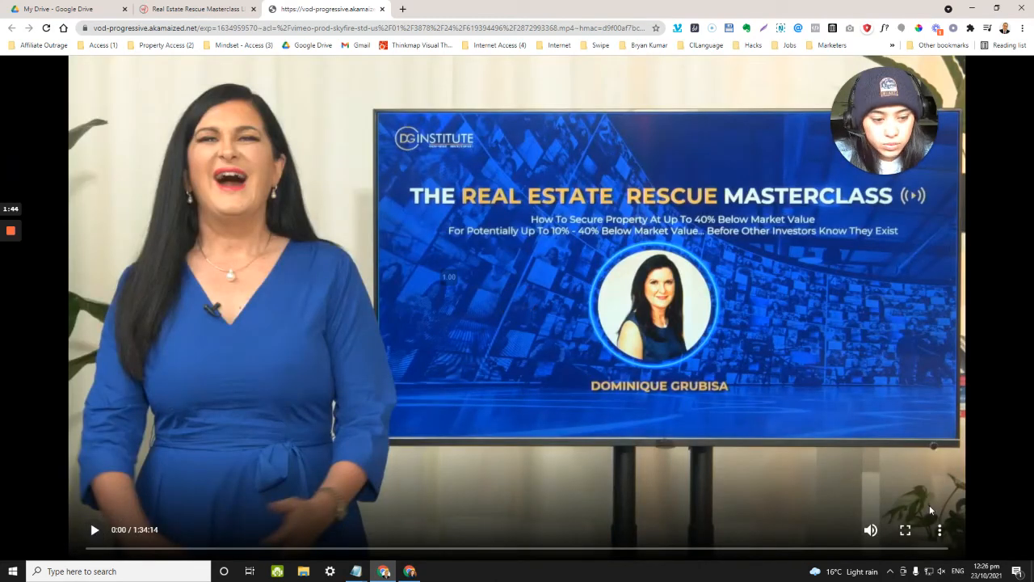
Choose Download from the browser player's three-dot menu
left_click(939, 530)
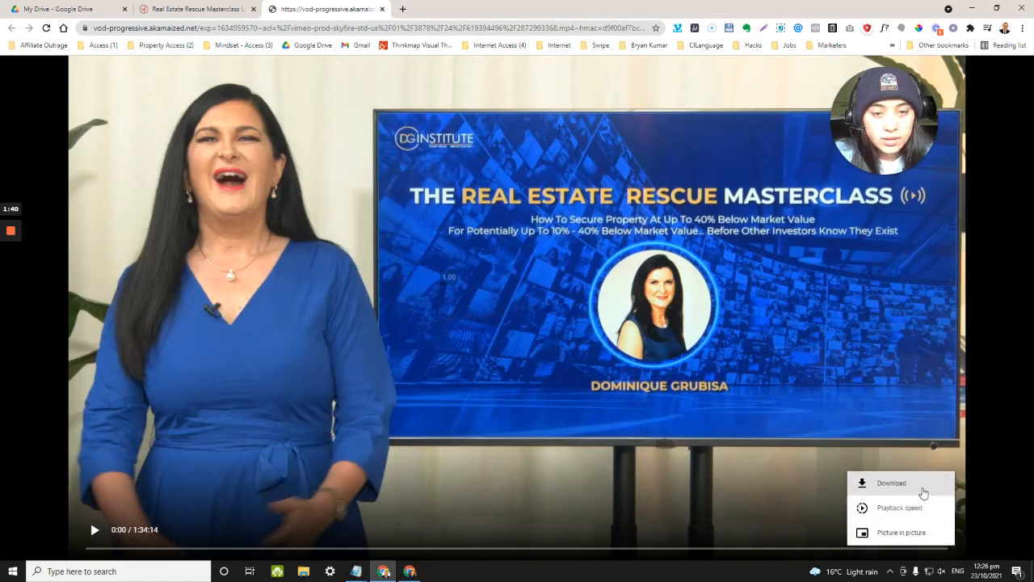
left_click(649, 362)
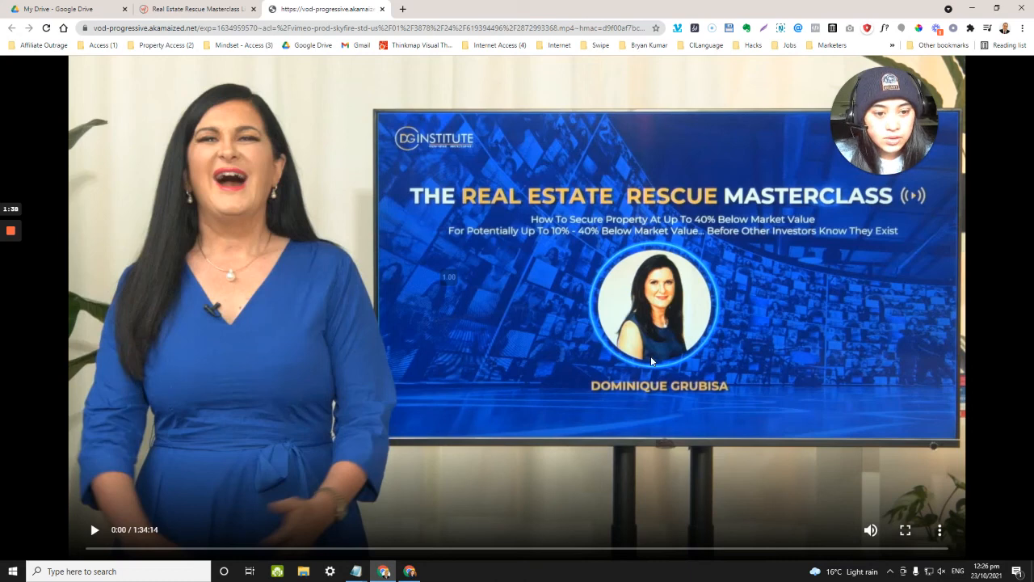